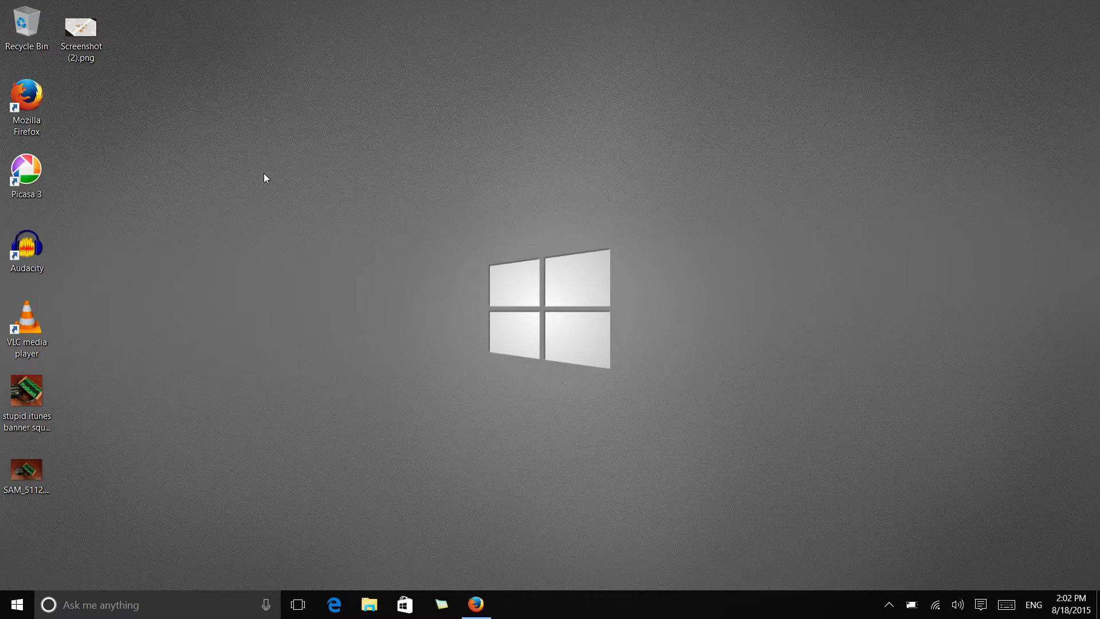
- Select Screenshot (2).png on the desktop and request its permanent deletion with Shift+Delete
right_click(81, 25)
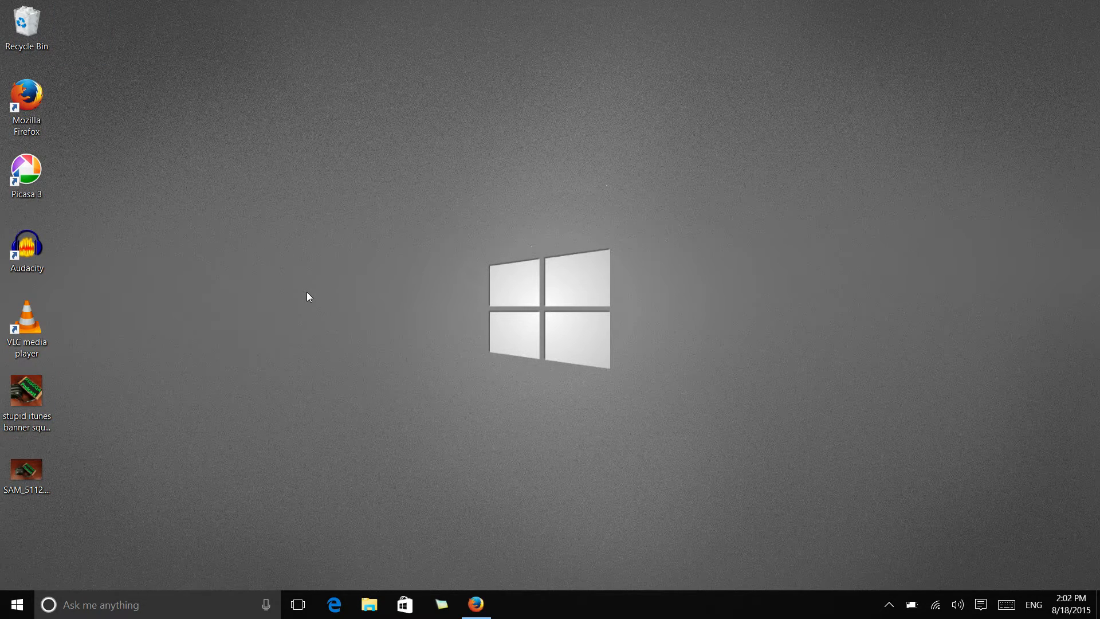
right_click(307, 296)
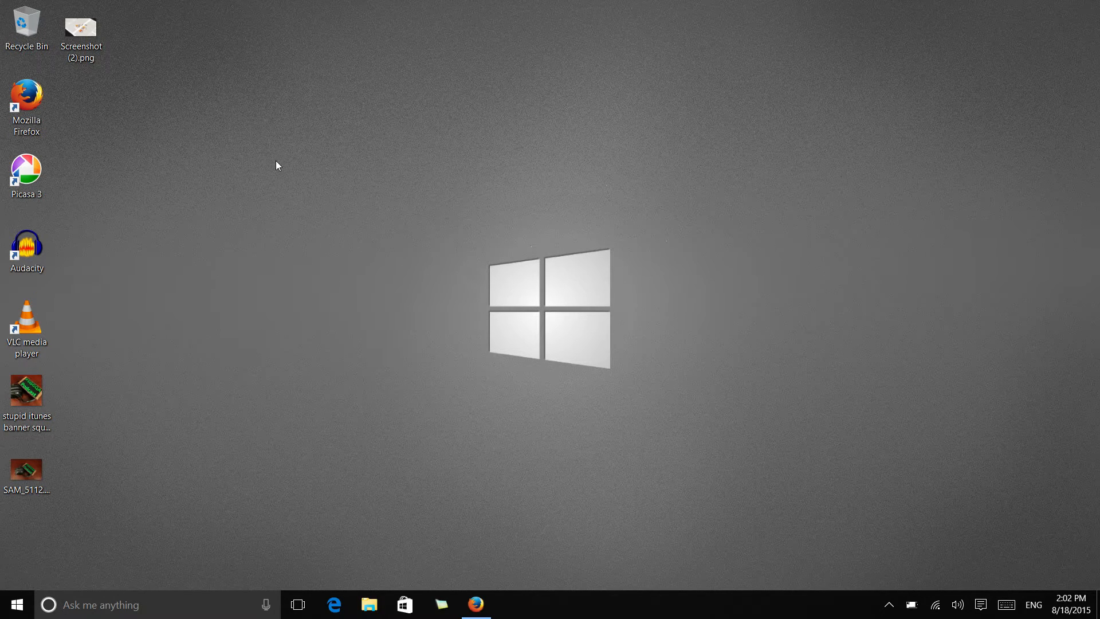
click(81, 33)
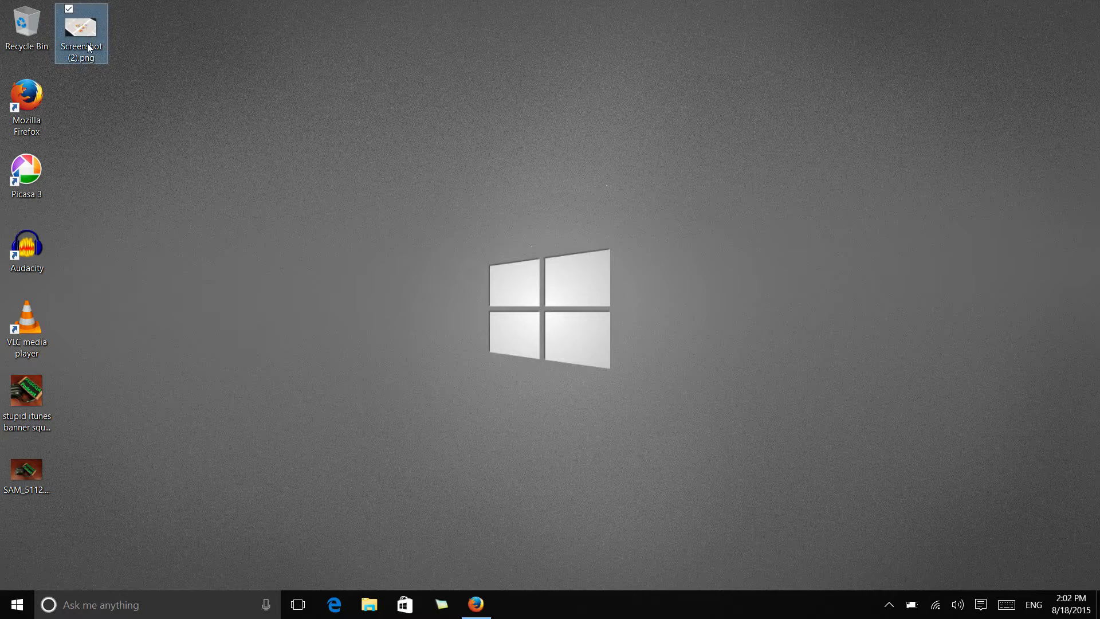
mouse_move(97, 203)
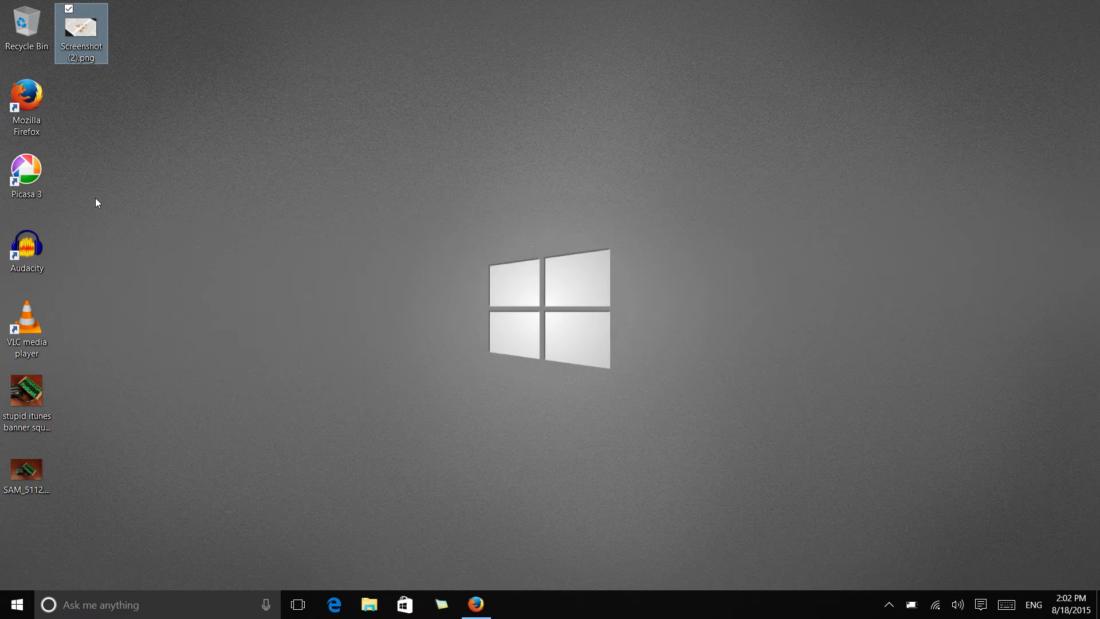
key(shift+delete)
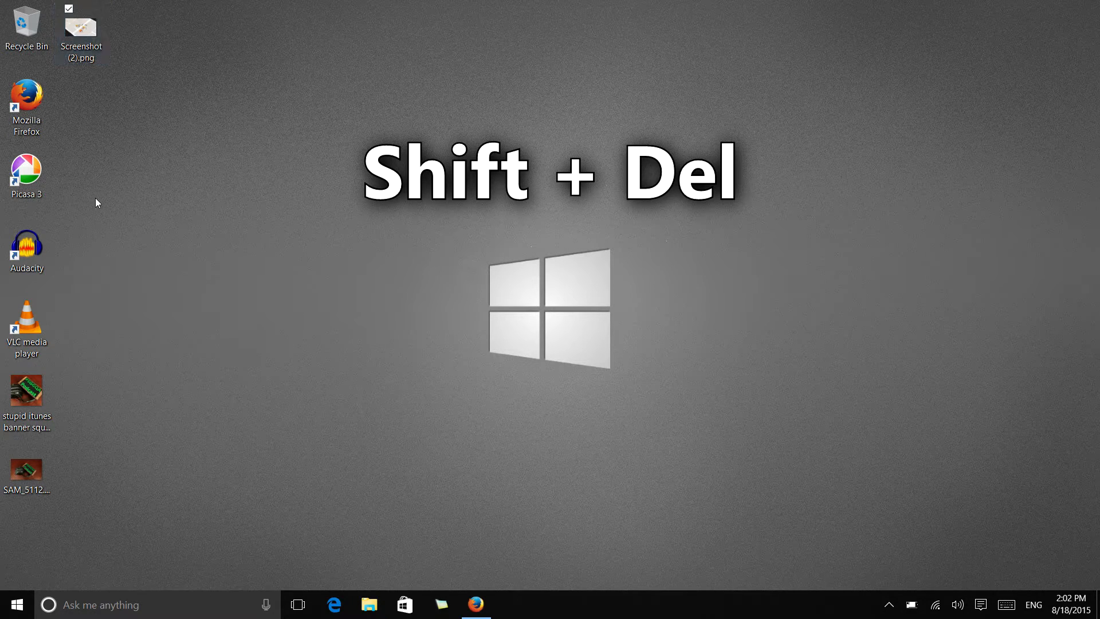
key(shift+delete)
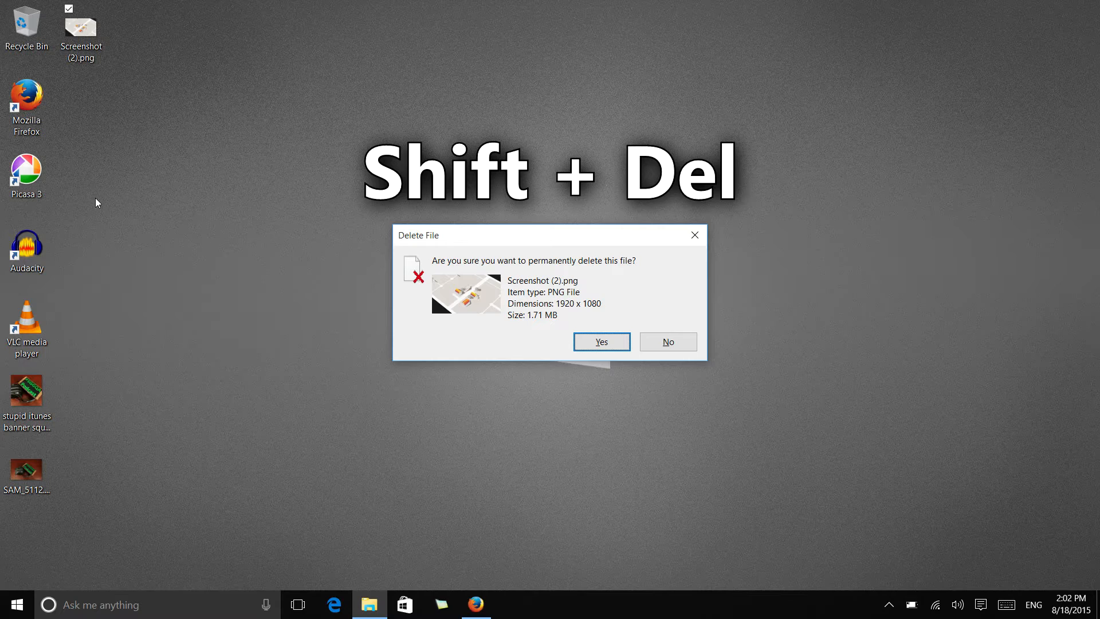
mouse_move(284, 194)
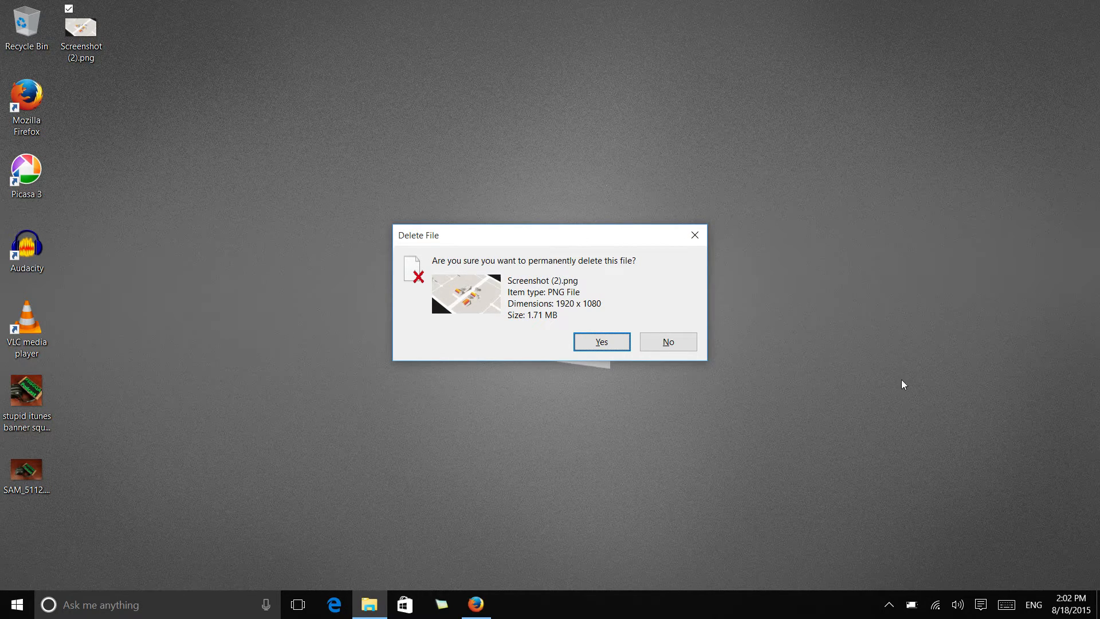
mouse_move(719, 246)
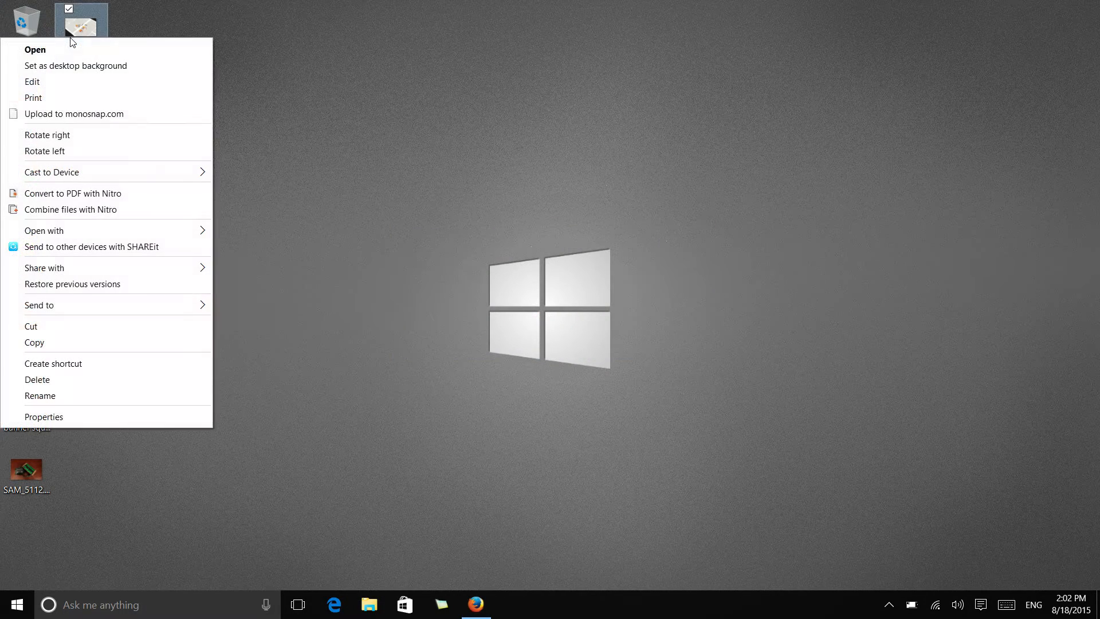
mouse_move(38, 379)
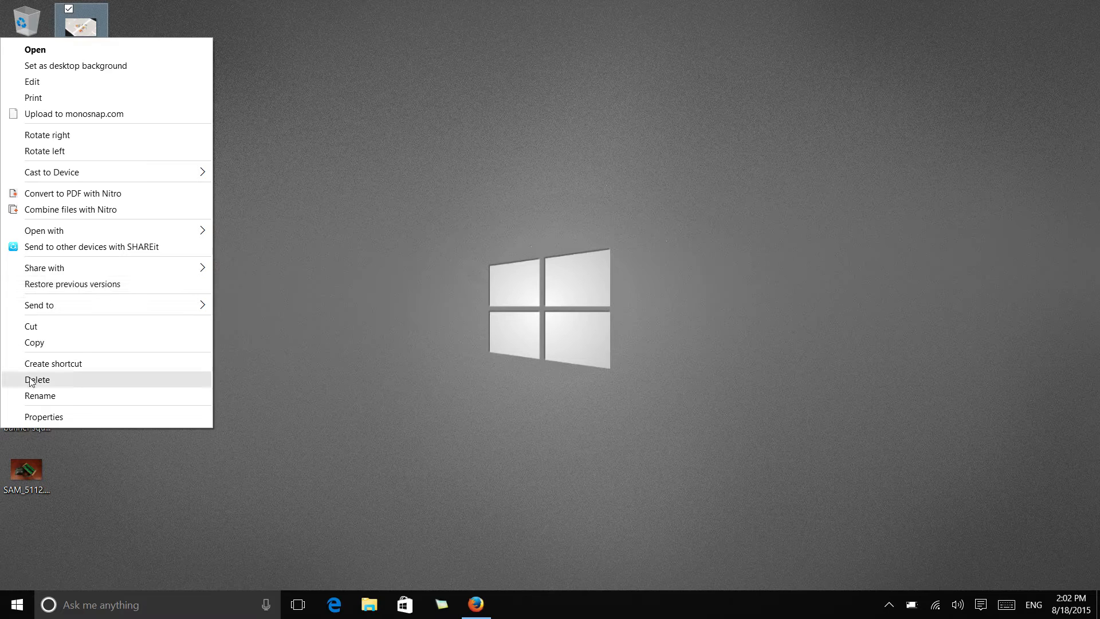
click(37, 379)
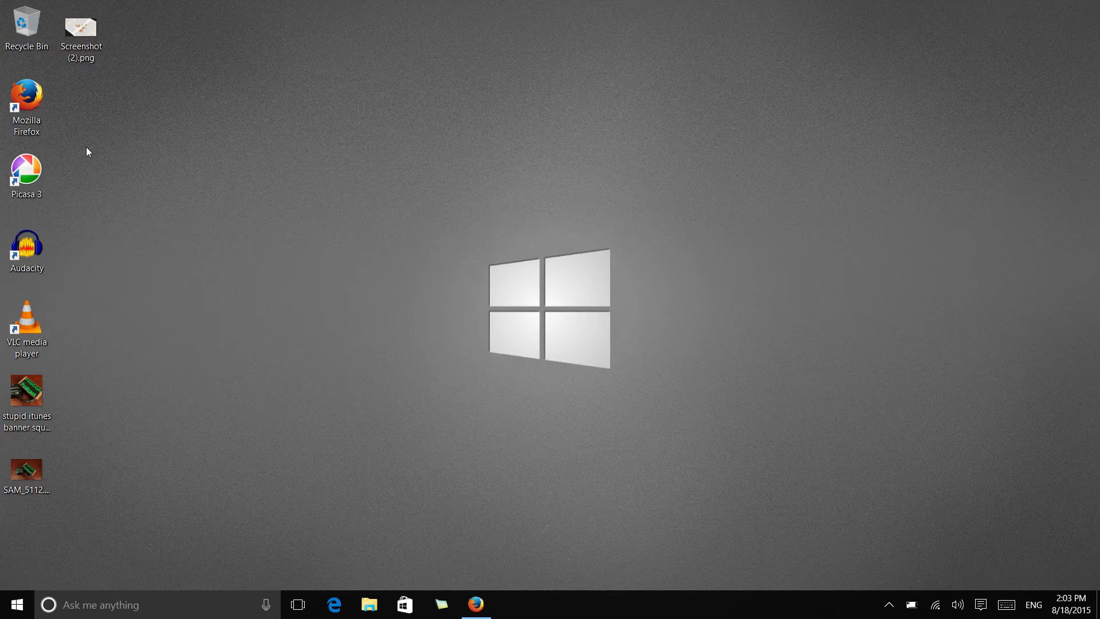
mouse_move(26, 25)
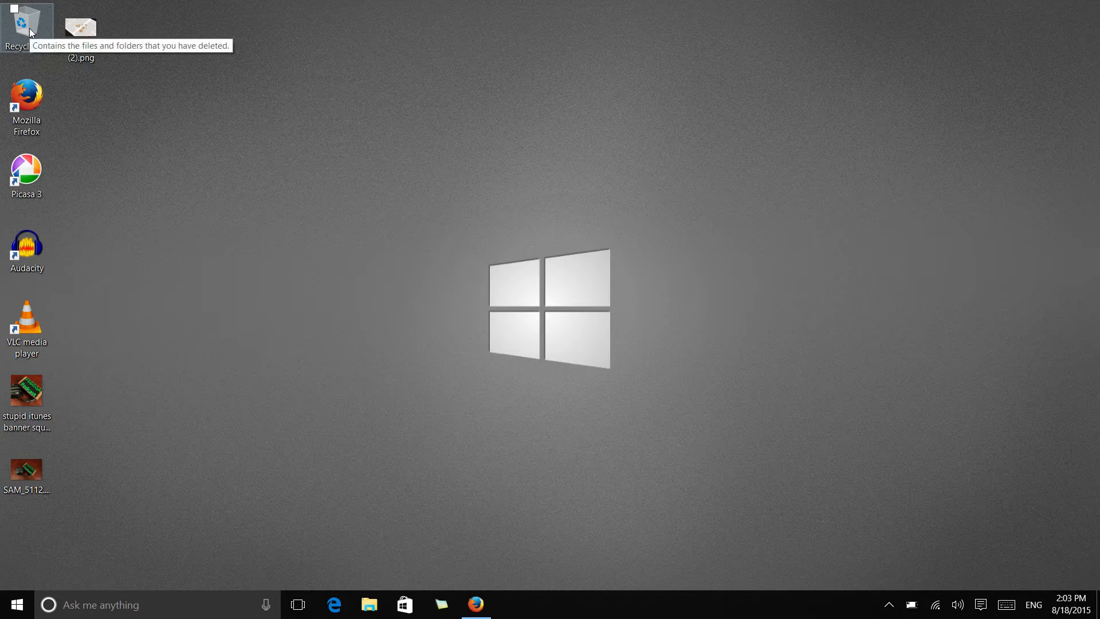
- Enable 'Display delete confirmation dialog' in Recycle Bin Properties and confirm with OK
right_click(27, 21)
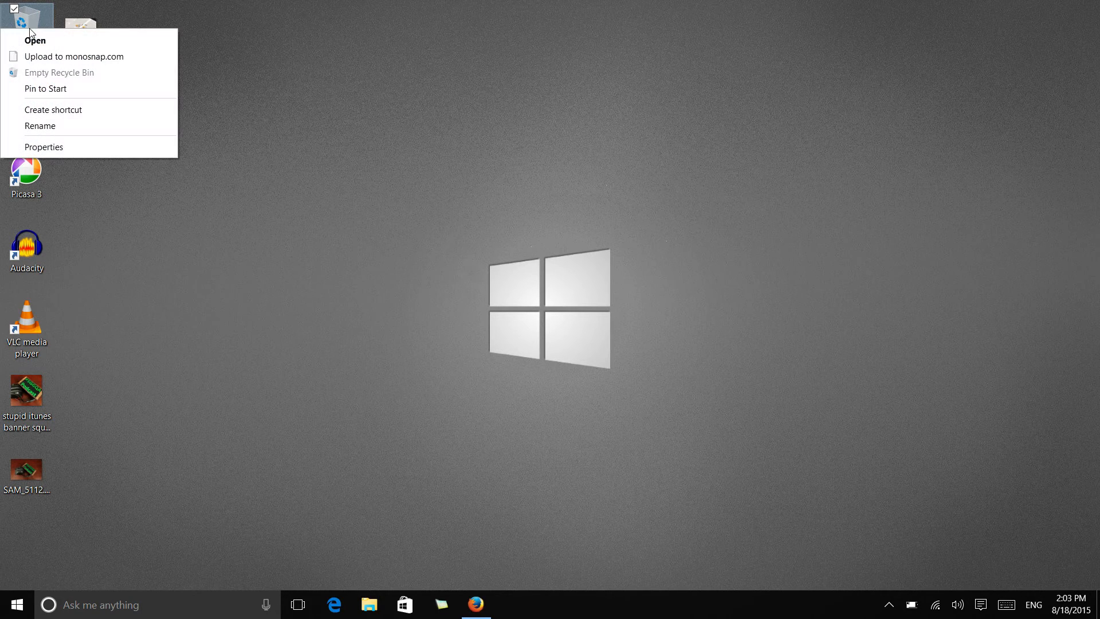
click(44, 146)
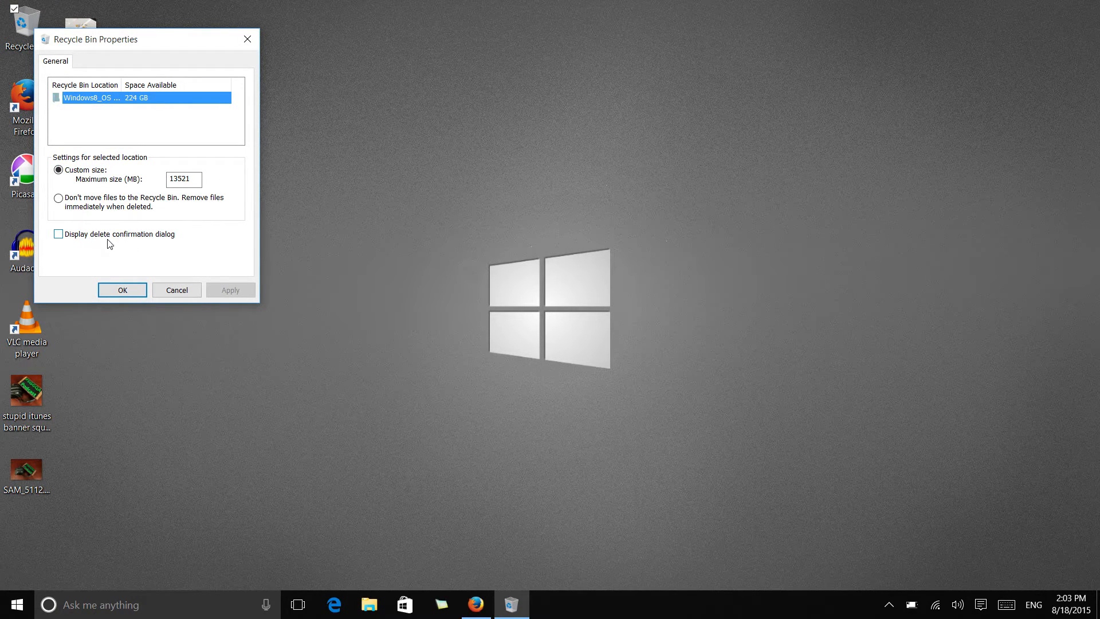
mouse_move(159, 247)
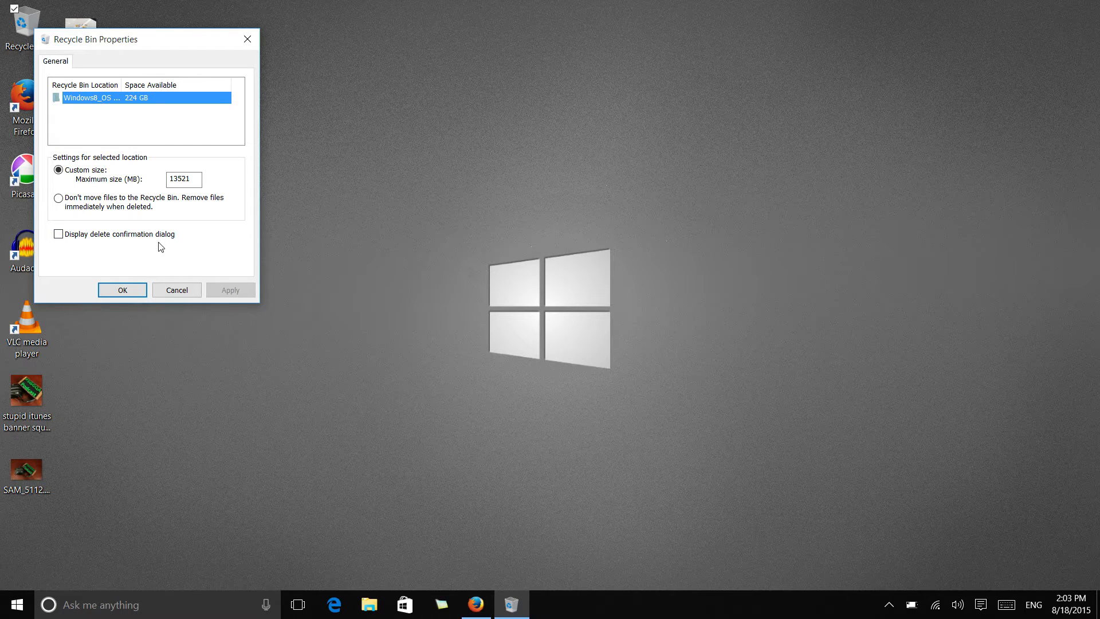
mouse_move(60, 217)
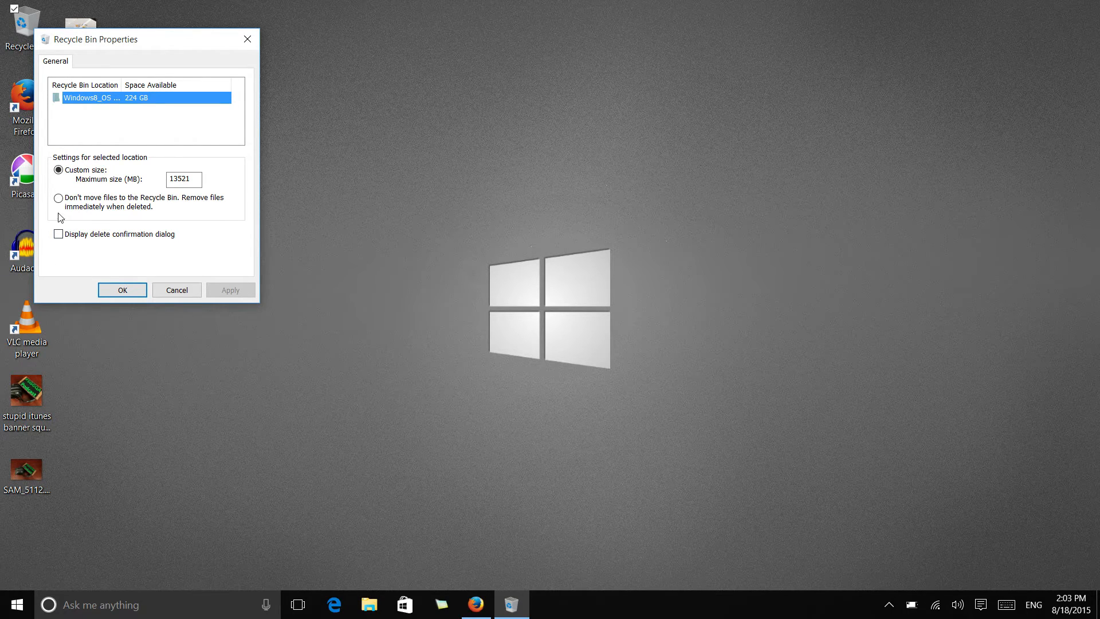
mouse_move(82, 256)
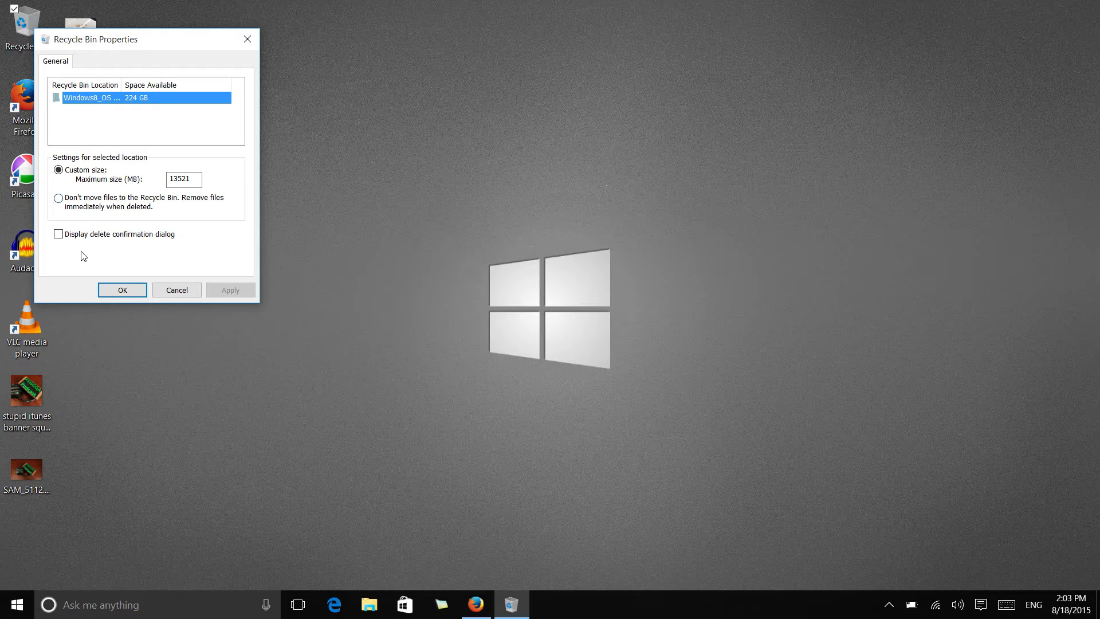
click(59, 234)
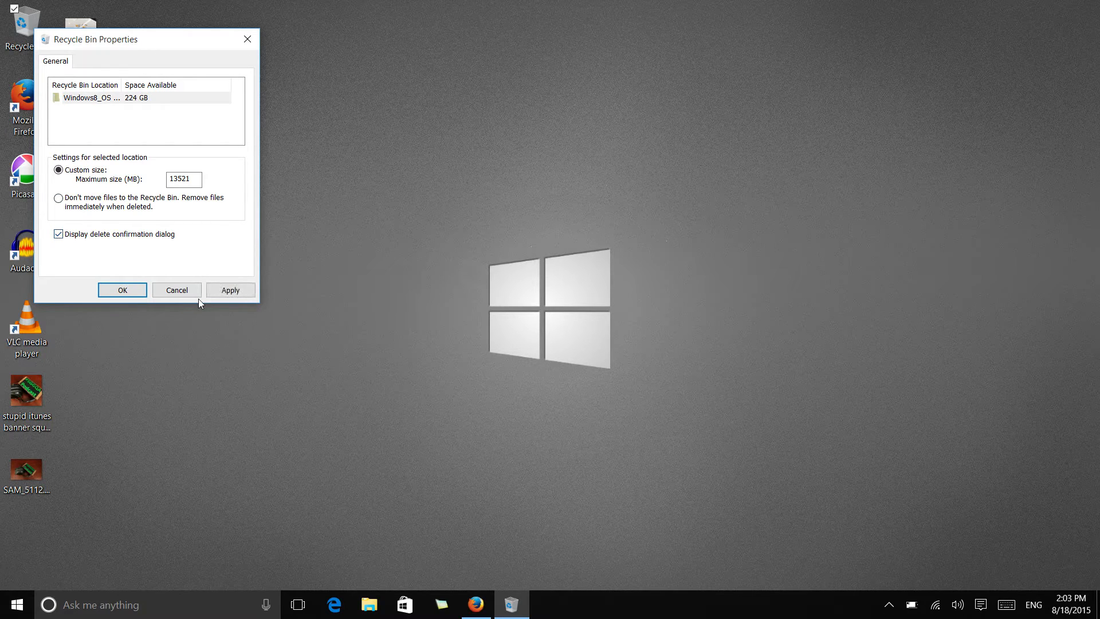
click(122, 290)
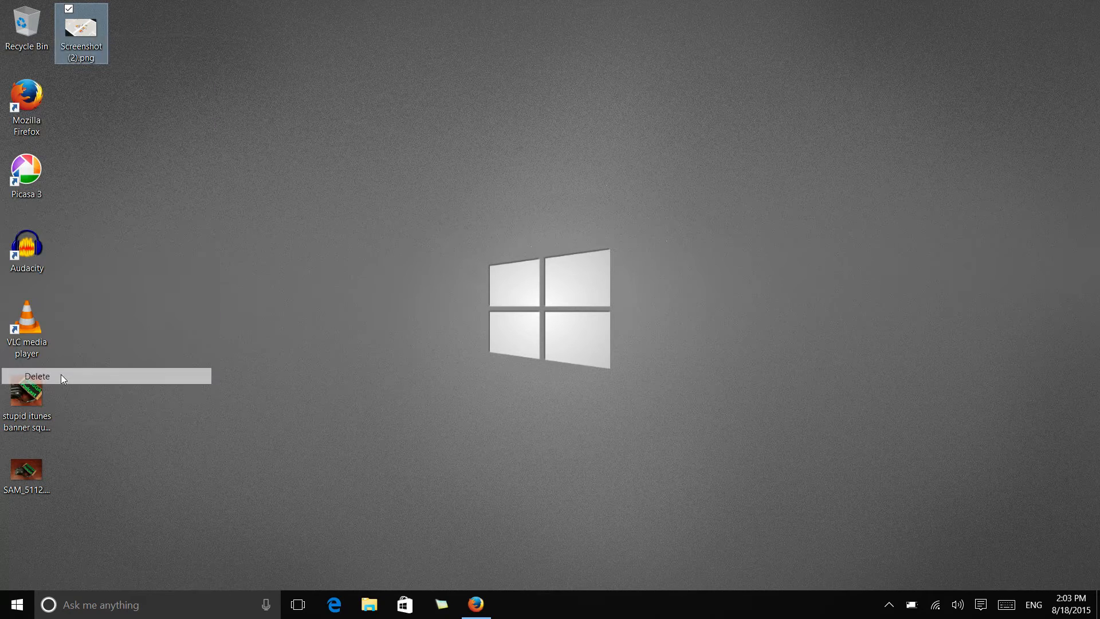
click(37, 375)
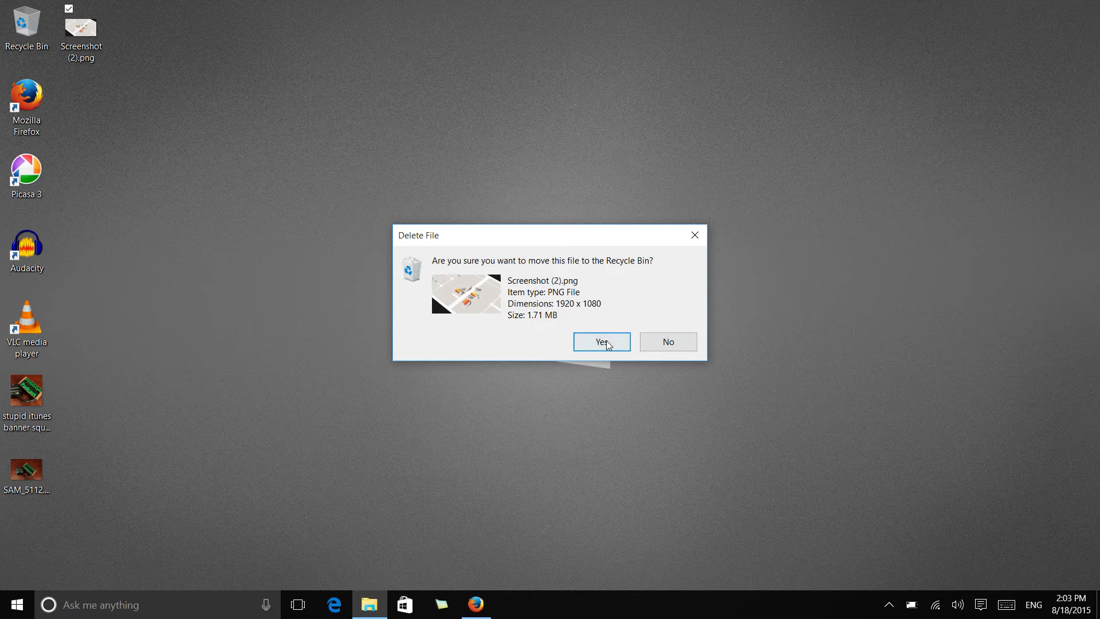
click(600, 341)
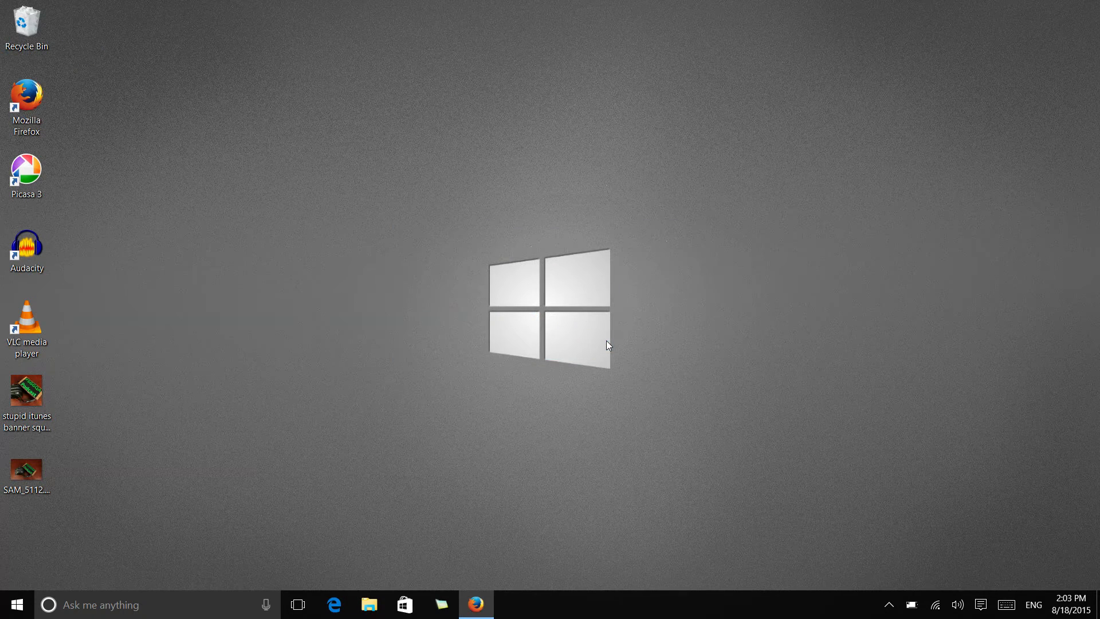
mouse_move(579, 341)
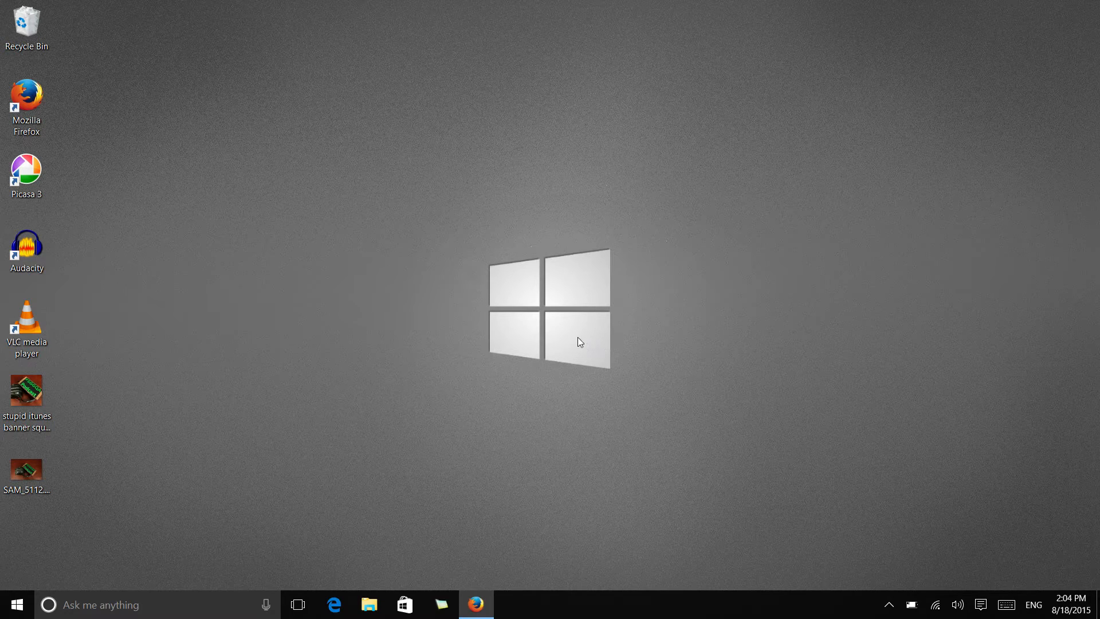
mouse_move(232, 319)
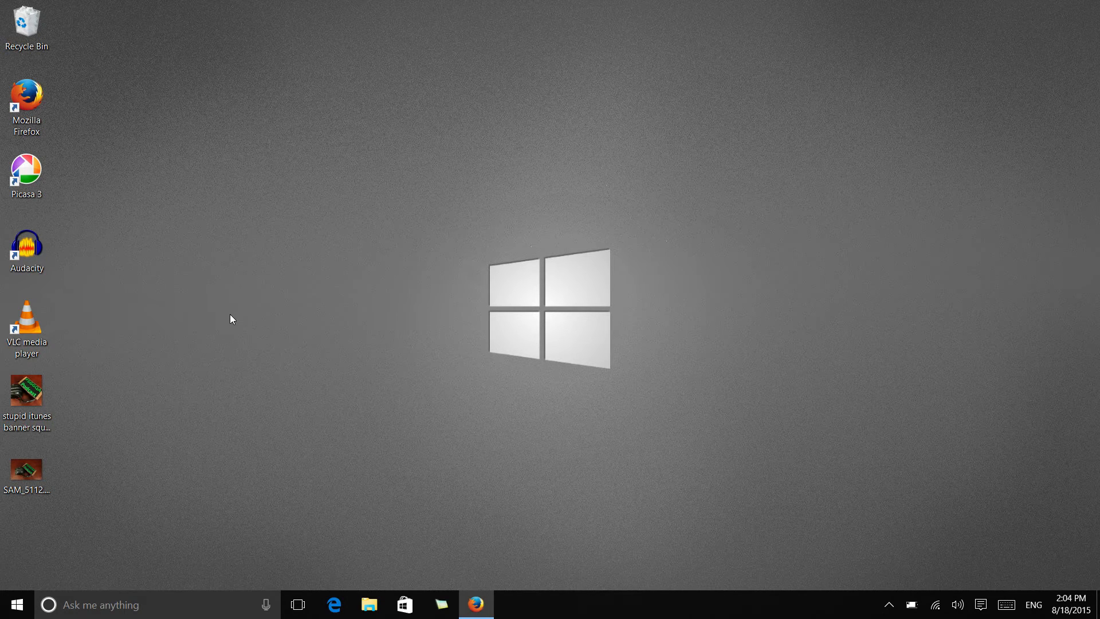
right_click(232, 319)
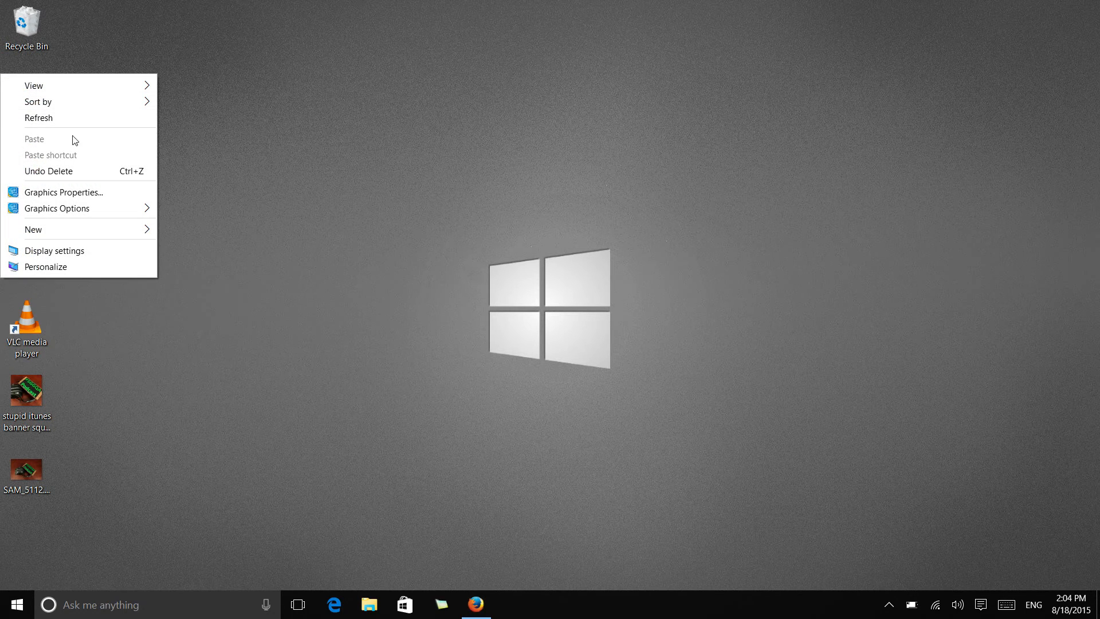
mouse_move(47, 244)
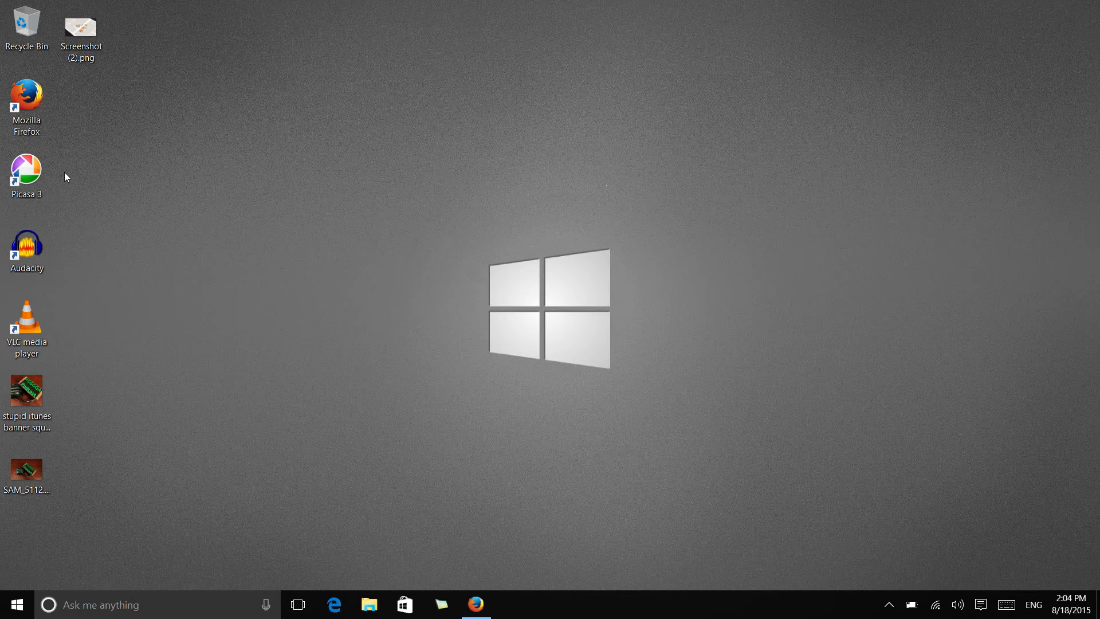
right_click(26, 26)
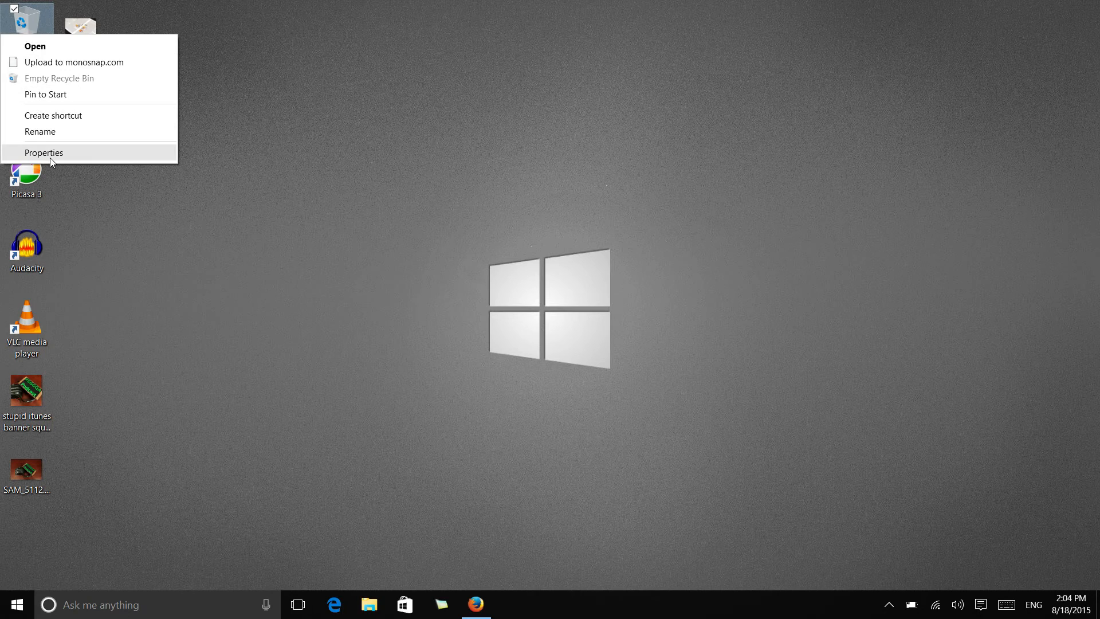
- Untick 'Display delete confirmation dialog' in Recycle Bin Properties and confirm with OK
click(43, 153)
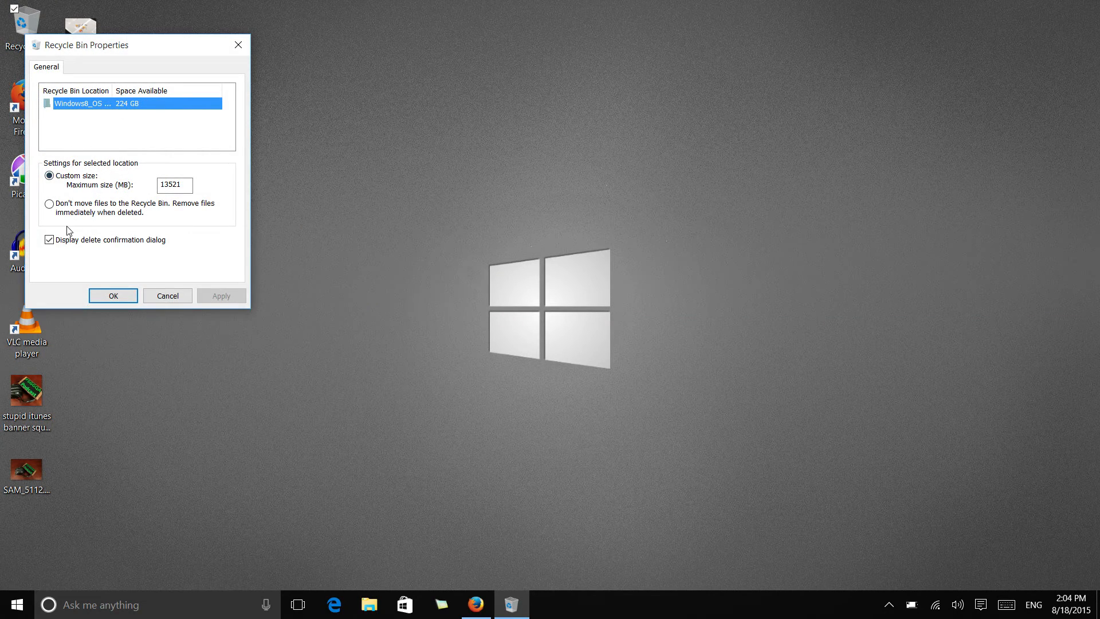
click(49, 239)
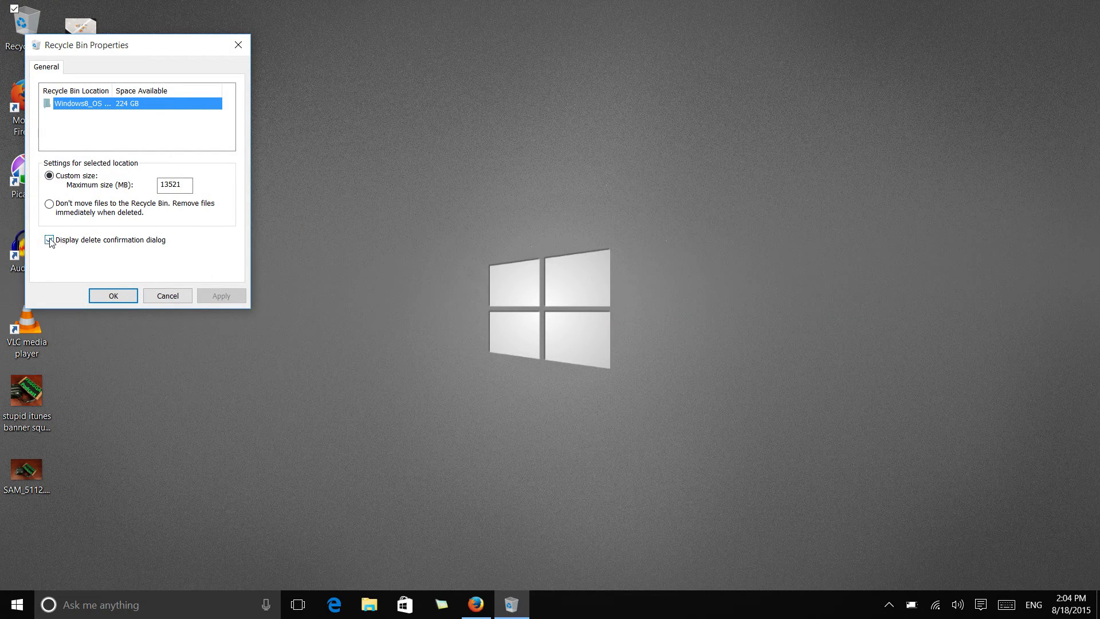
click(49, 240)
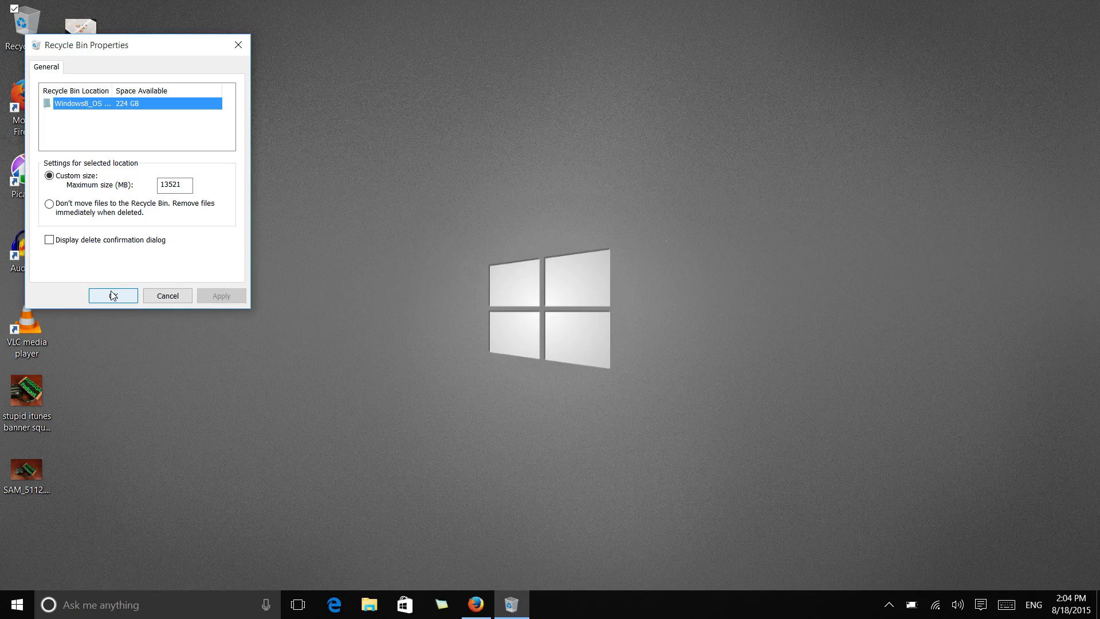
click(113, 296)
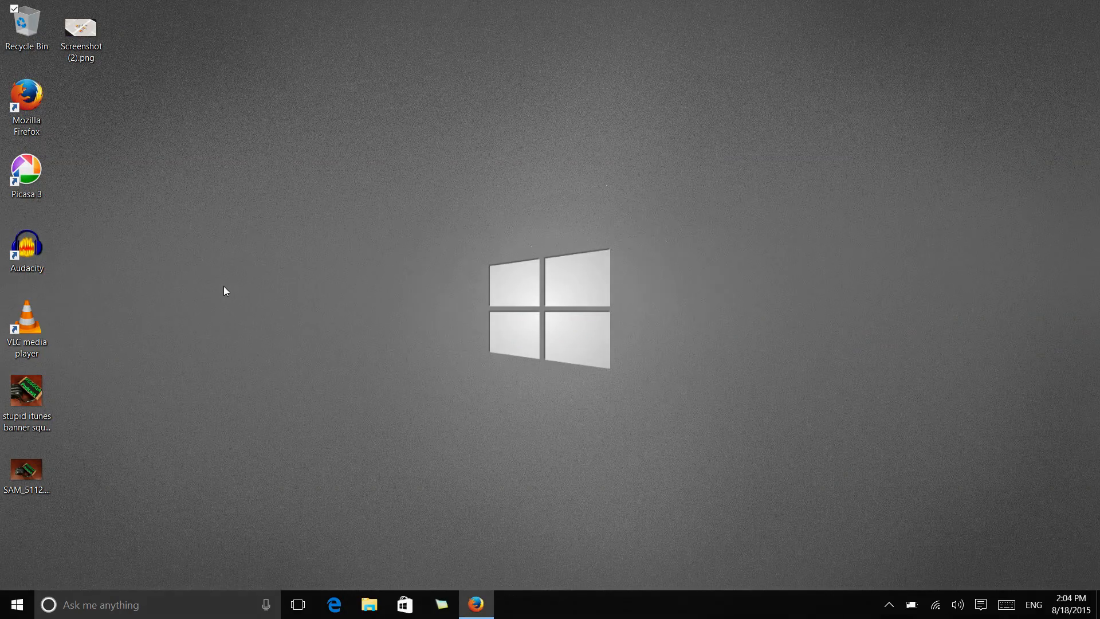